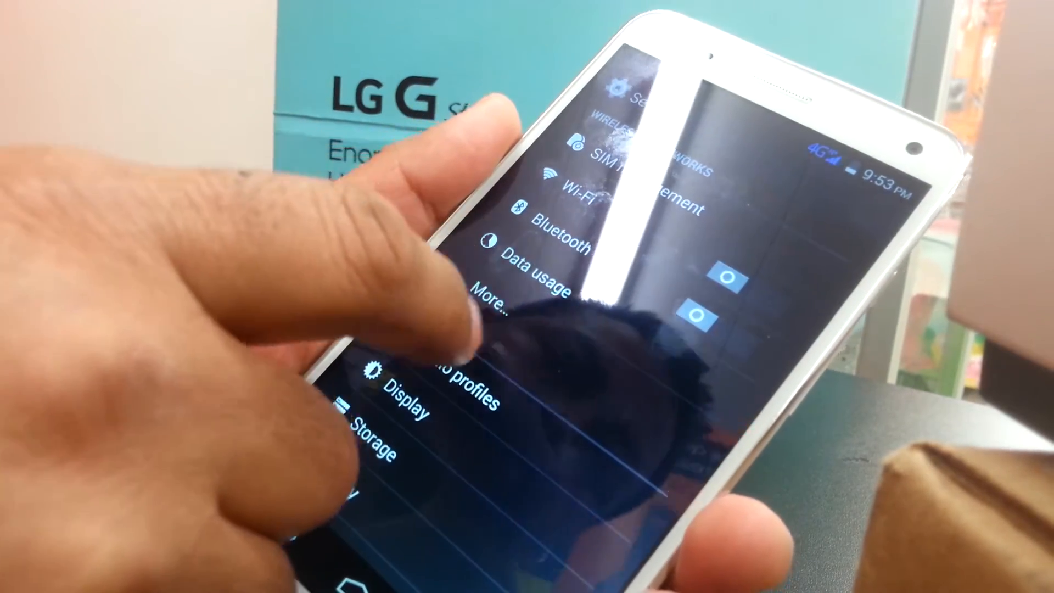
Open More… then Mobile networks to reach Access Point Names and start a new APN
{"action": "left_click", "coordinate": [498, 294]}
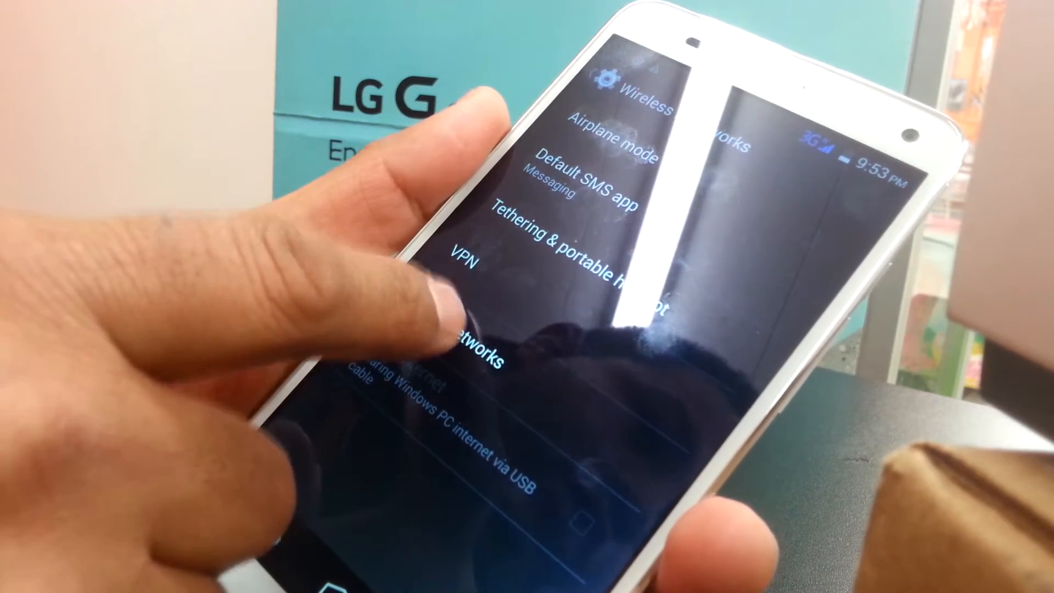
{"action": "left_click", "coordinate": [471, 350]}
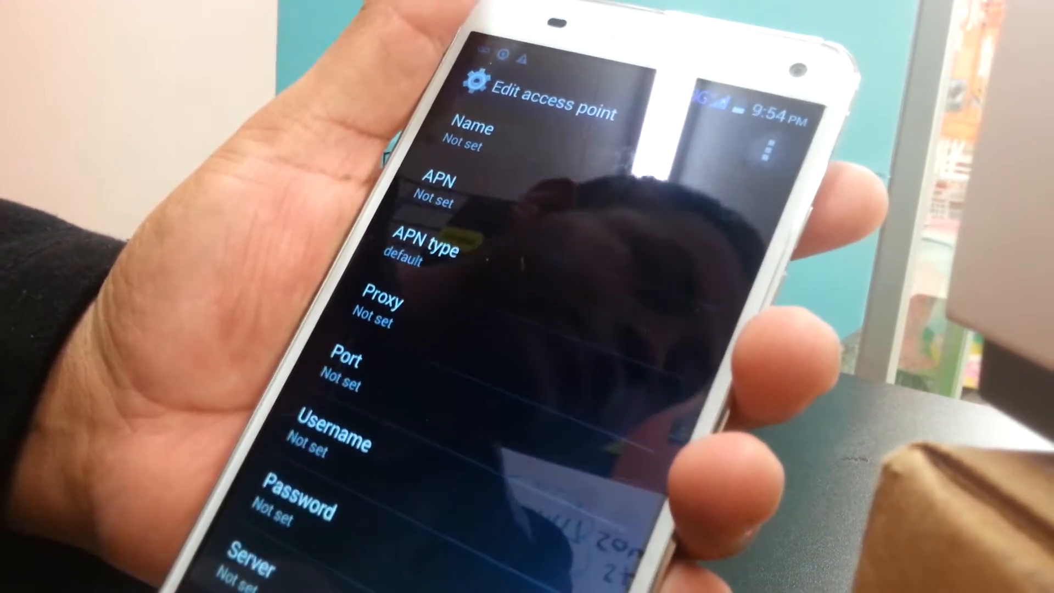
Name the access point 'T-Mobile LTE' and set its APN to fast.t-mobile.com
{"action": "left_click", "coordinate": [470, 129]}
{"action": "type", "text": "T"}
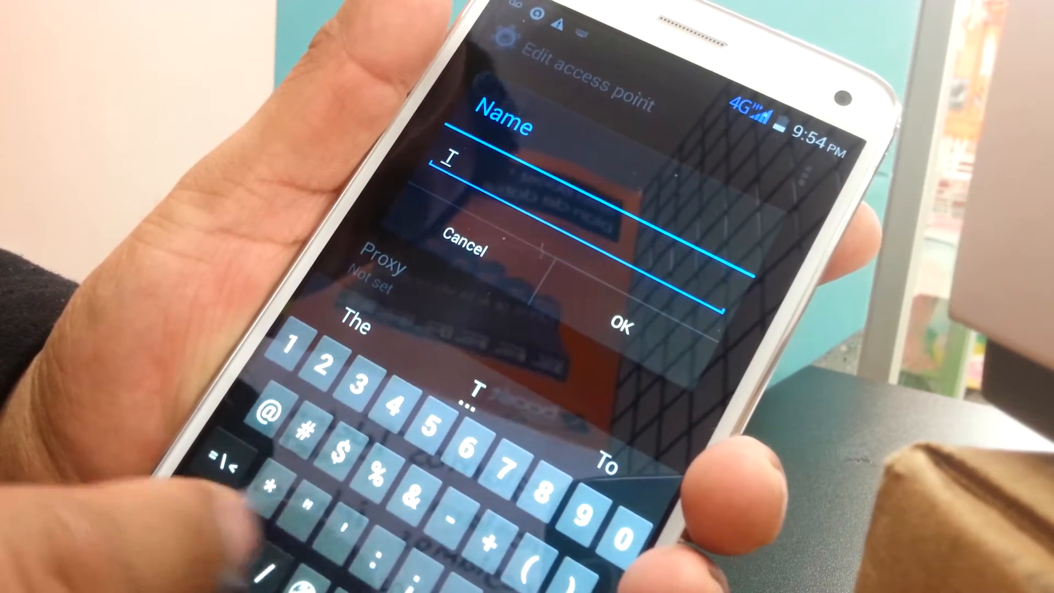
{"action": "type", "text": "-Mobile"}
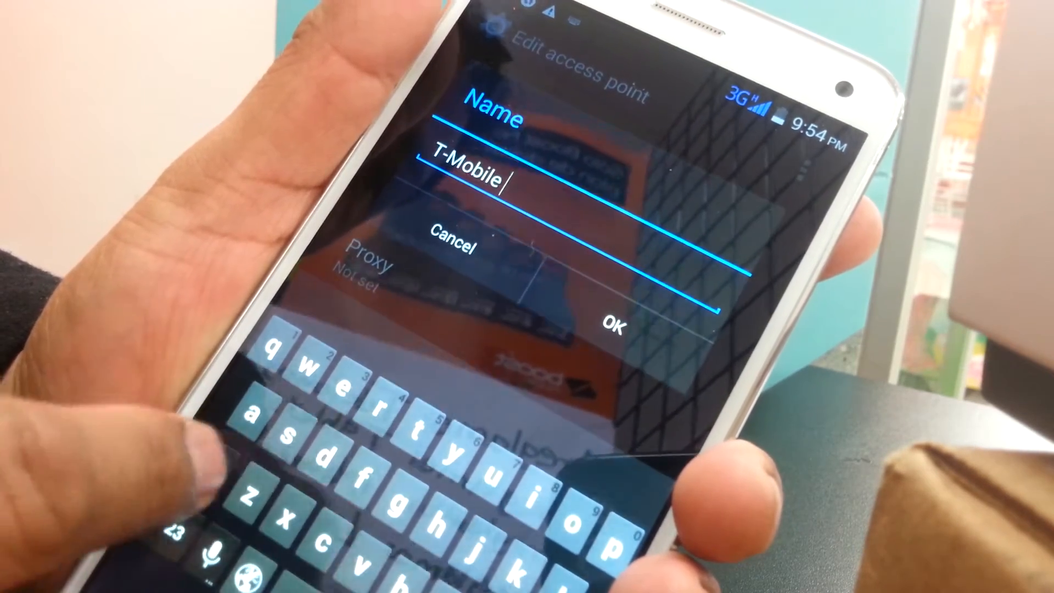
{"action": "type", "text": "LT"}
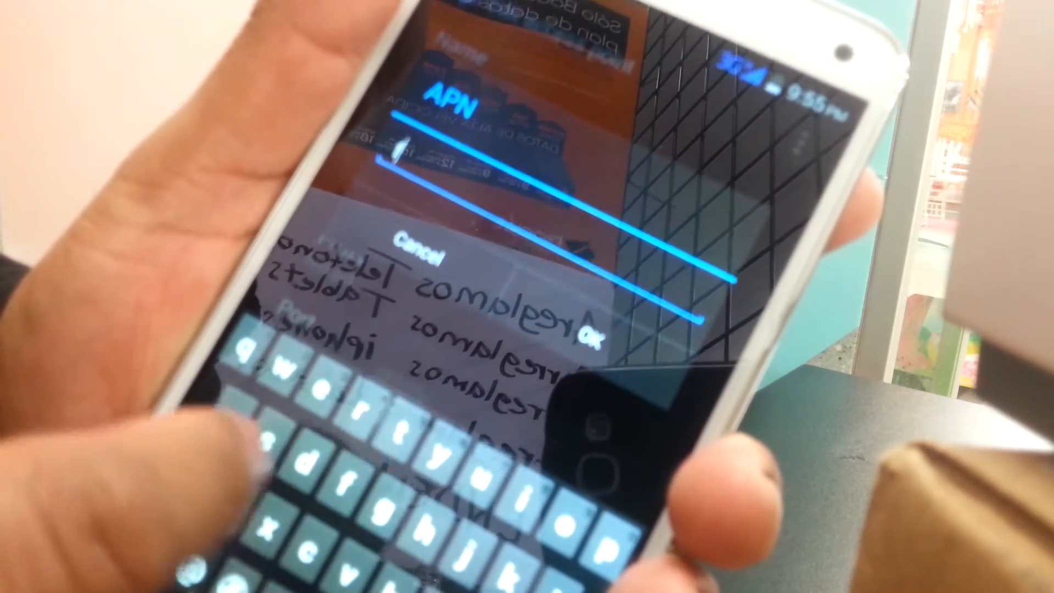
{"action": "type", "text": "fast.t-mobile.com"}
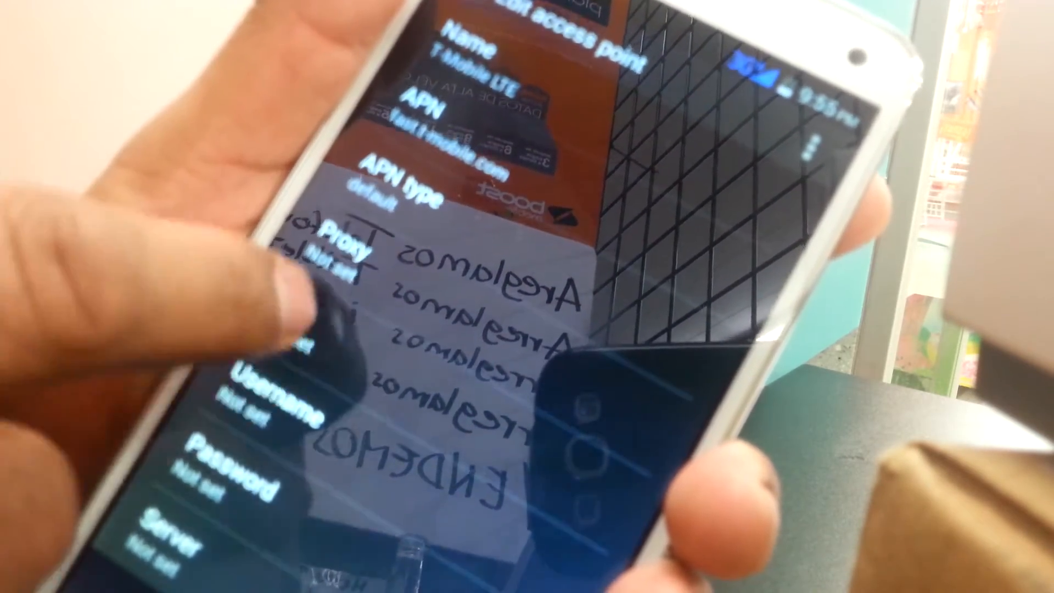
Scroll down the access point fields to reach MMSC and begin typing 'http'
{"action": "scroll", "scroll_direction": "down", "scroll_amount": 3}
{"action": "type", "text": "http"}
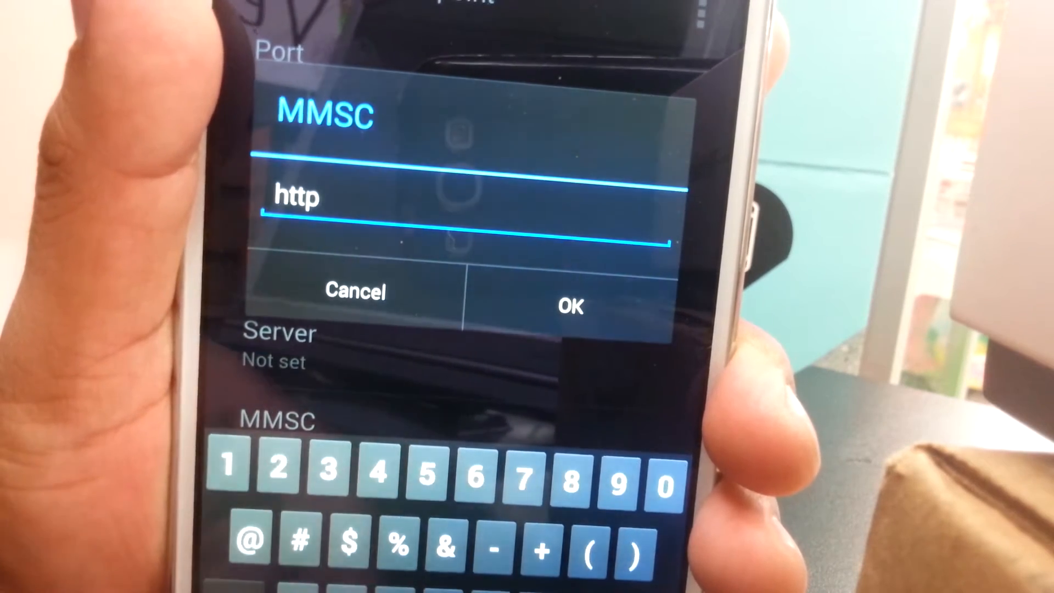
Continue the MMSC address with '://mms.msg.' using the on-screen keyboard
{"action": "left_click", "coordinate": [446, 541]}
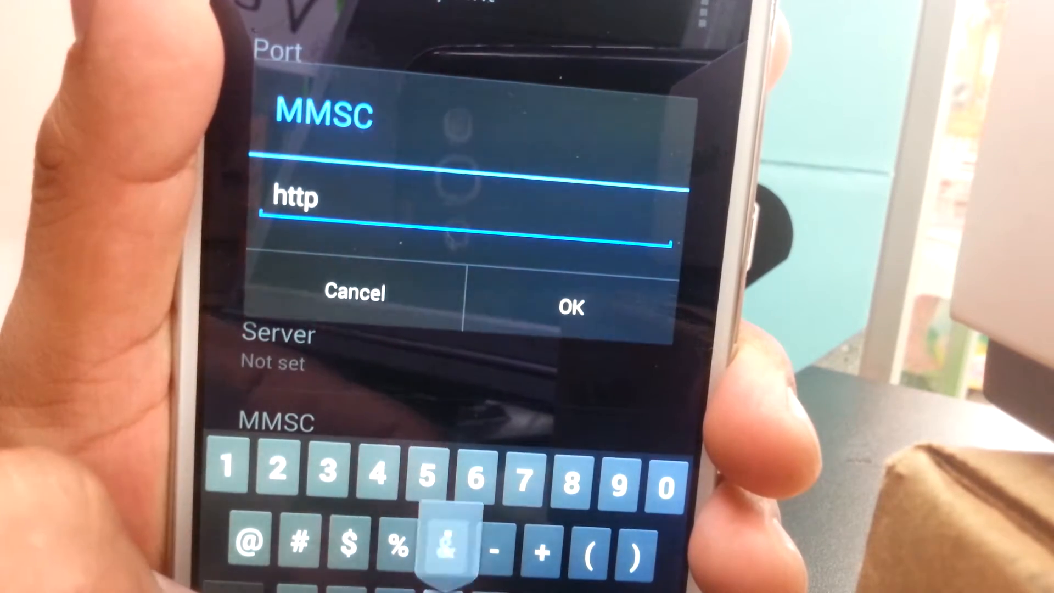
{"action": "type", "text": "://"}
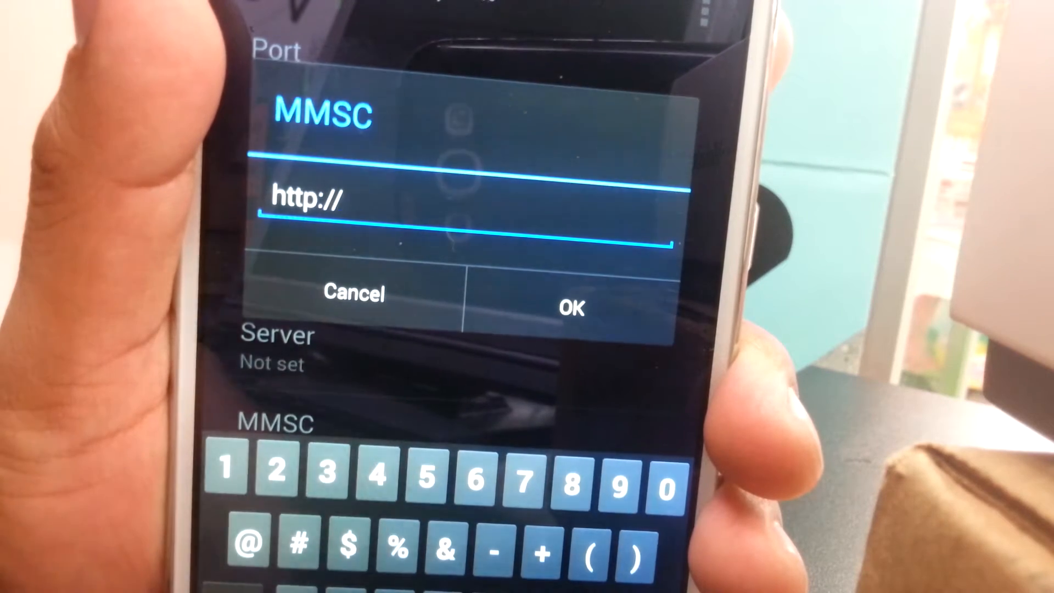
{"action": "type", "text": "mm"}
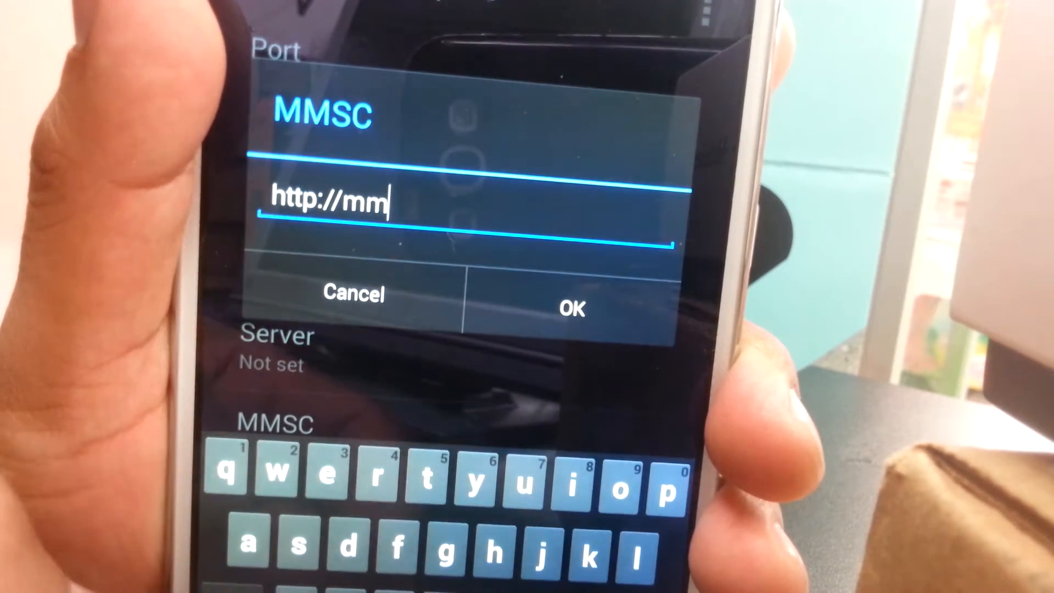
{"action": "type", "text": "s"}
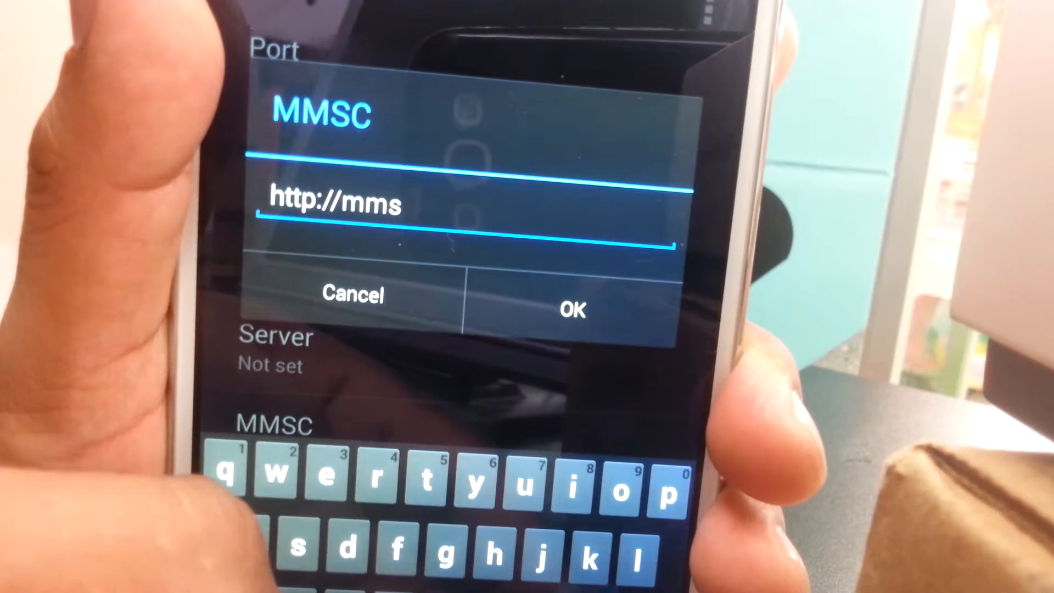
{"action": "type", "text": "."}
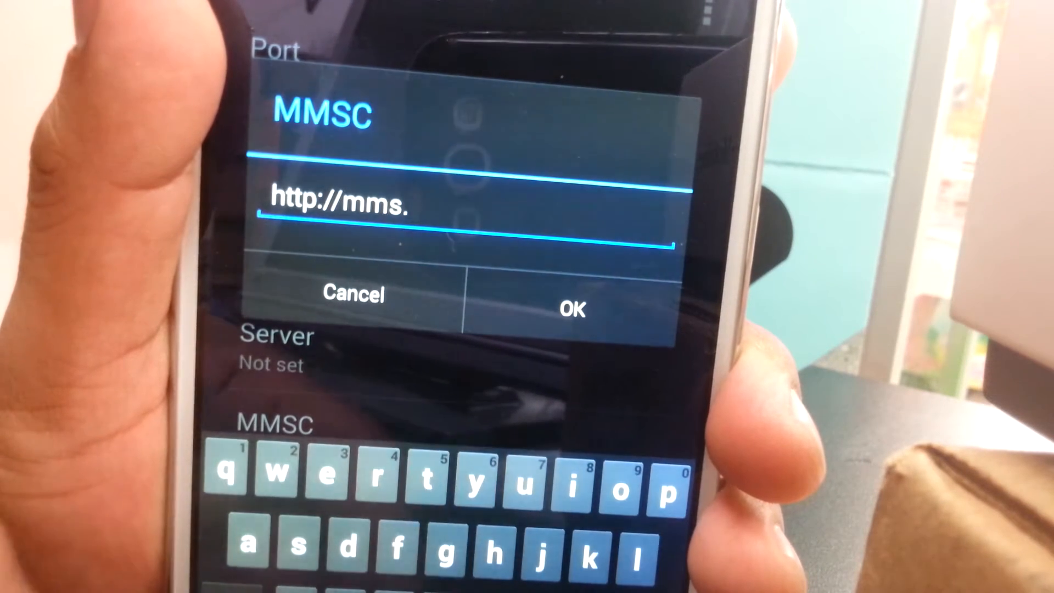
{"action": "type", "text": "m"}
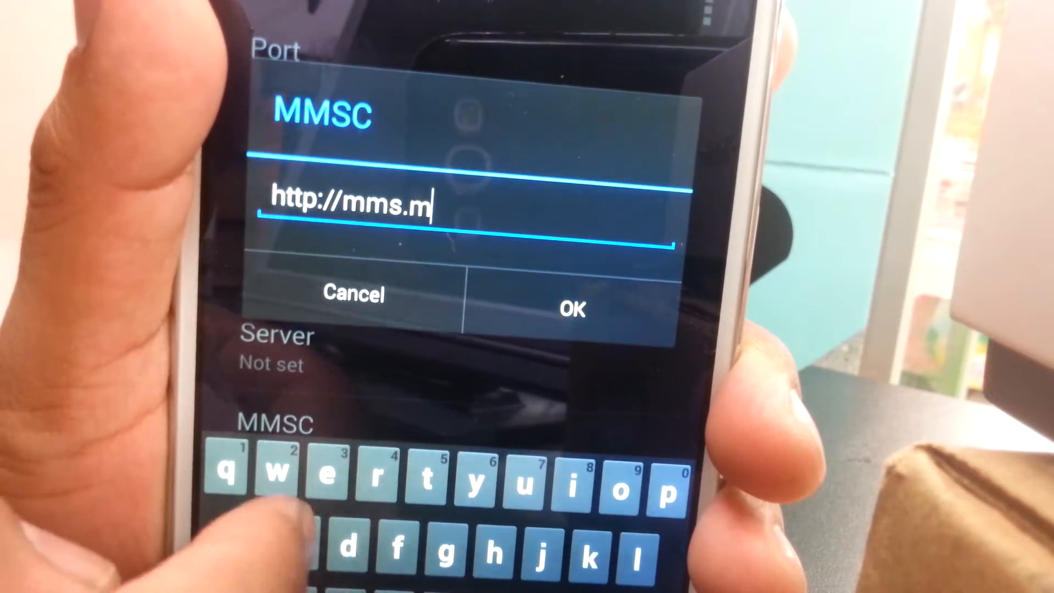
{"action": "type", "text": "sg.e"}
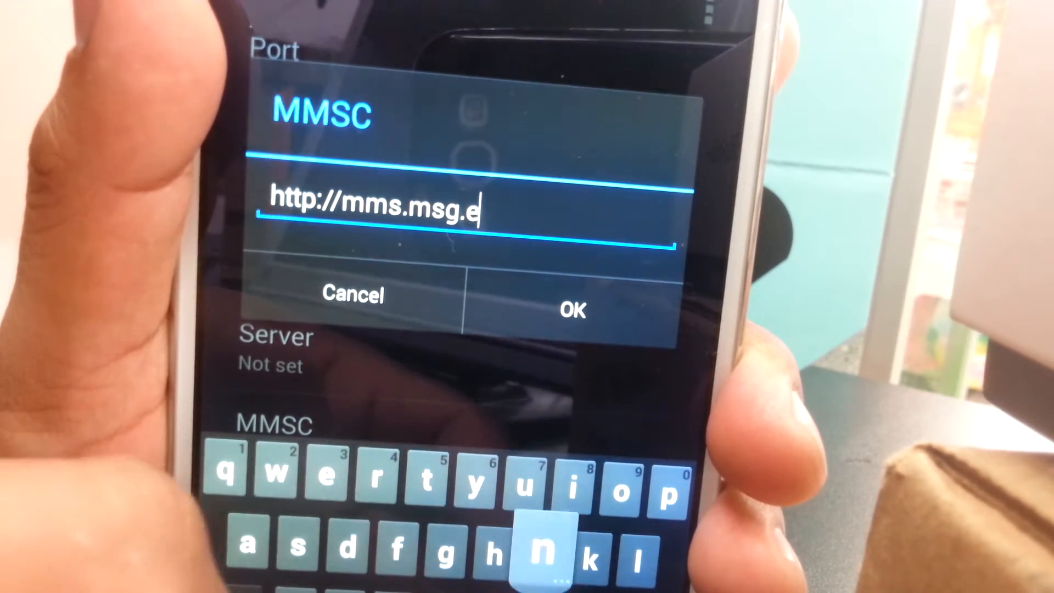
Finish the MMSC address through 'eng.t-mobile.com/mms.wapenc'
{"action": "type", "text": "ng.t-"}
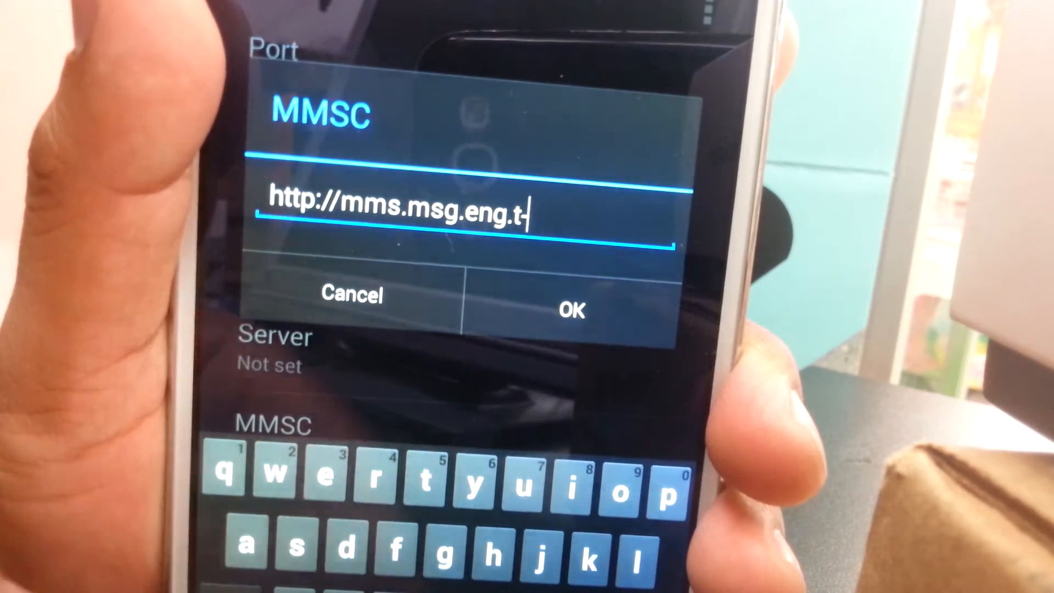
{"action": "type", "text": "m"}
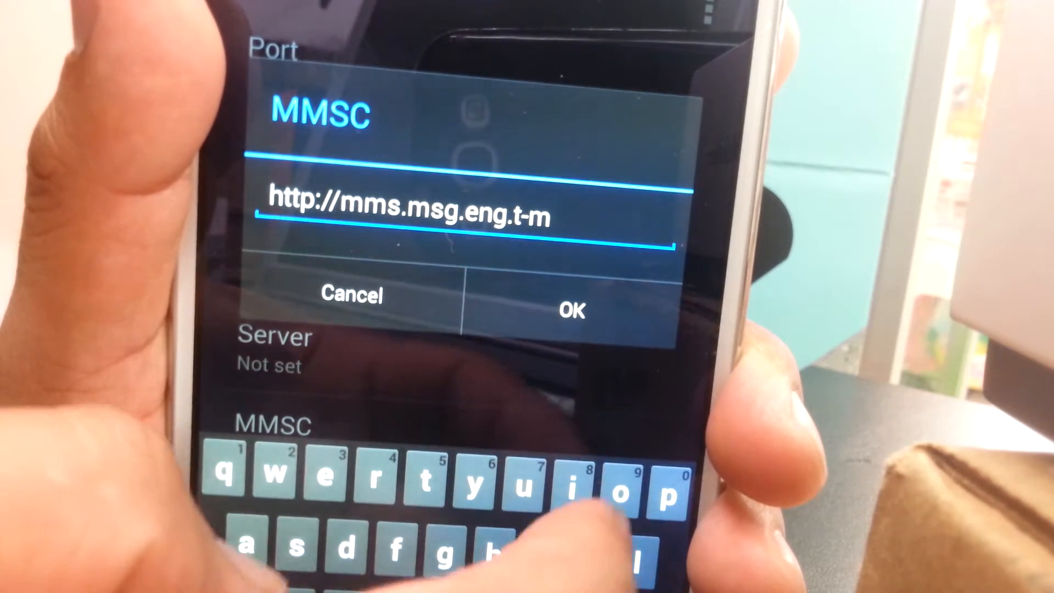
{"action": "type", "text": "o"}
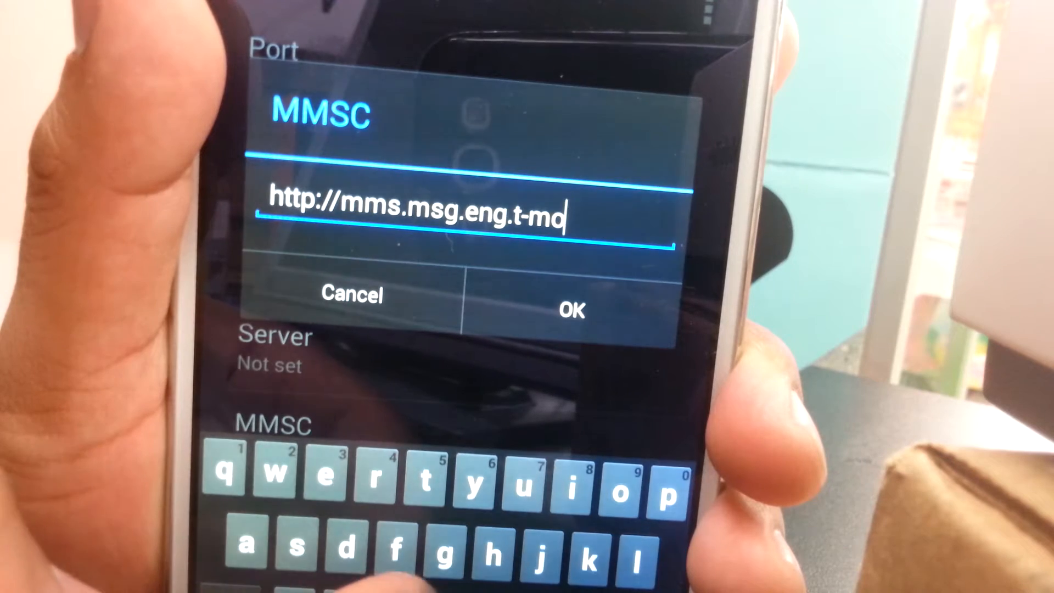
{"action": "type", "text": "b"}
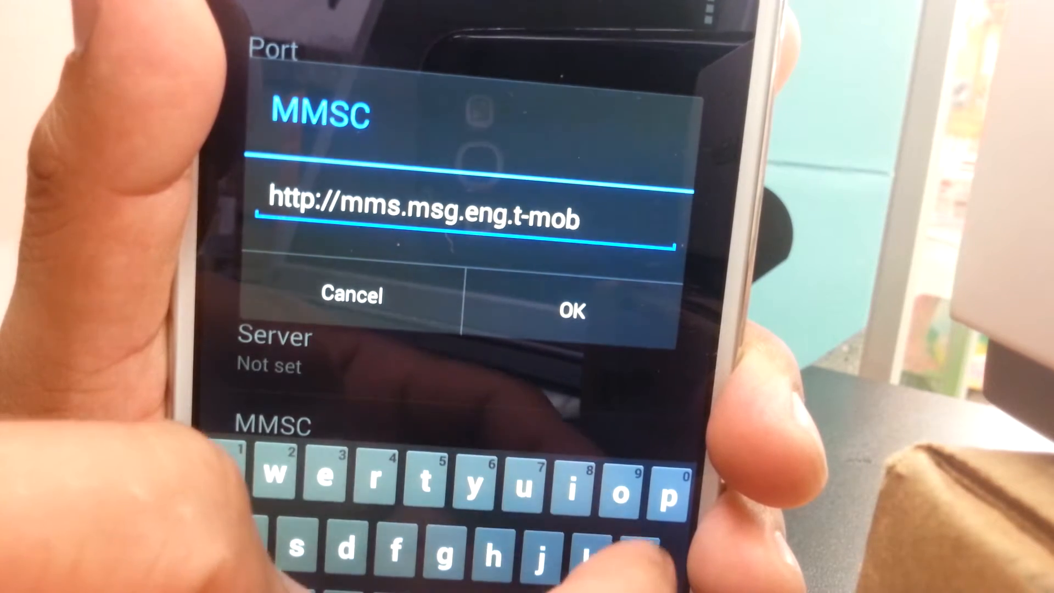
{"action": "type", "text": "il"}
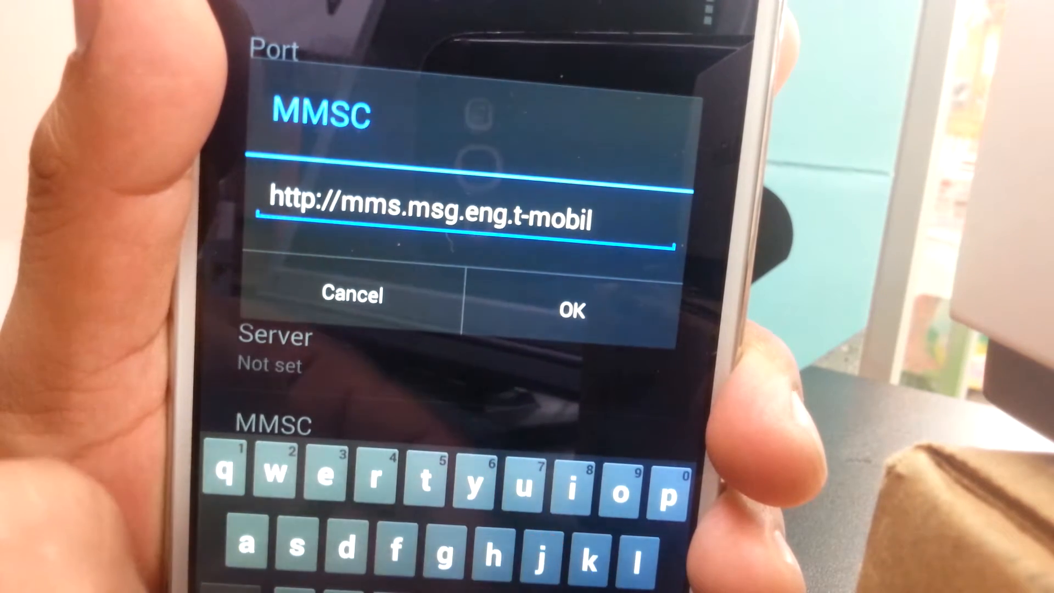
{"action": "type", "text": "e."}
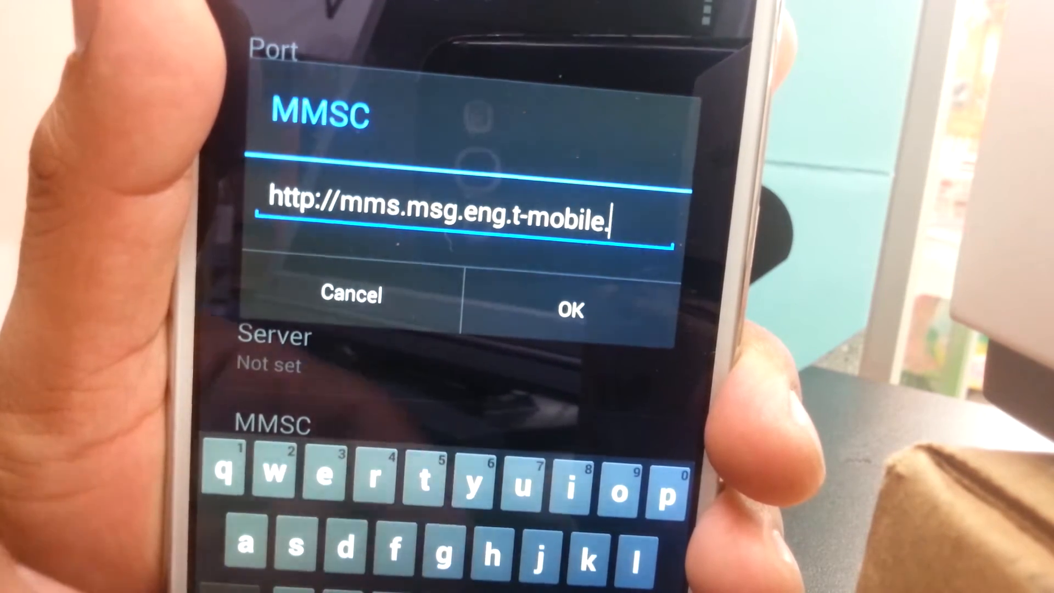
{"action": "type", "text": "co"}
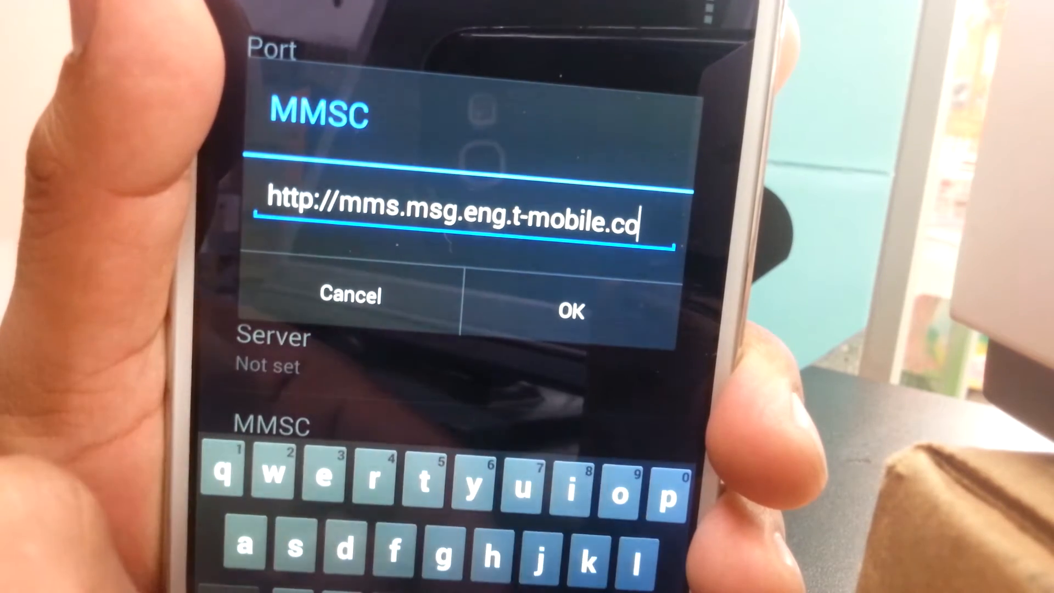
{"action": "type", "text": "m/"}
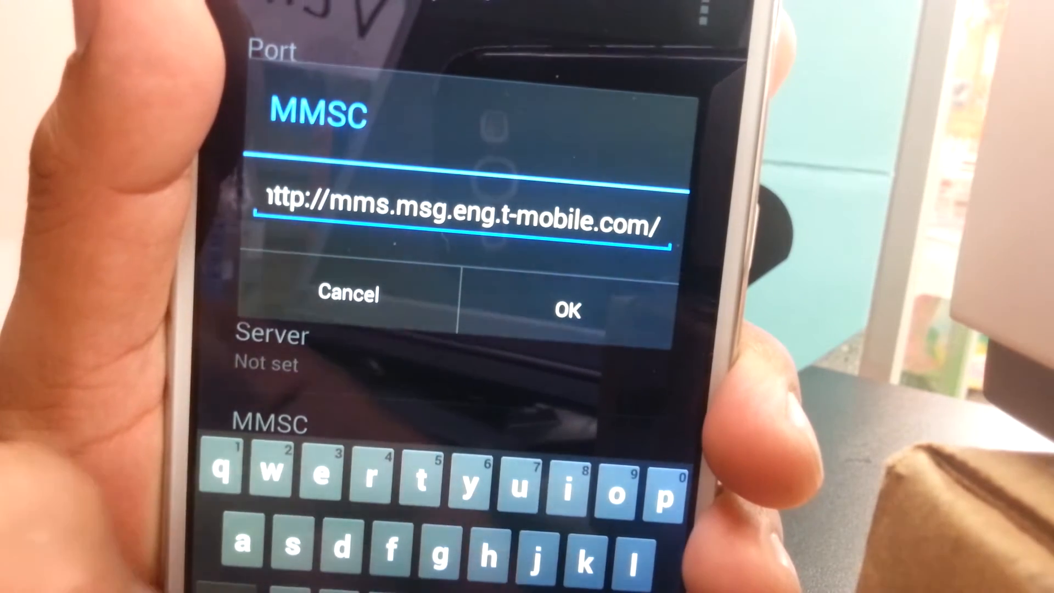
{"action": "type", "text": "mms.w"}
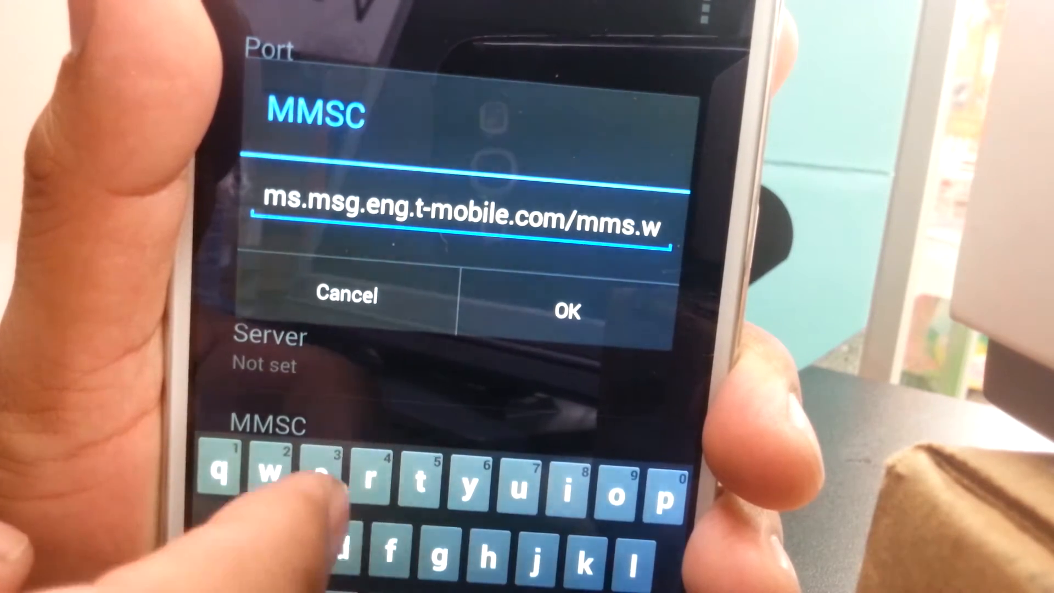
{"action": "type", "text": "ape"}
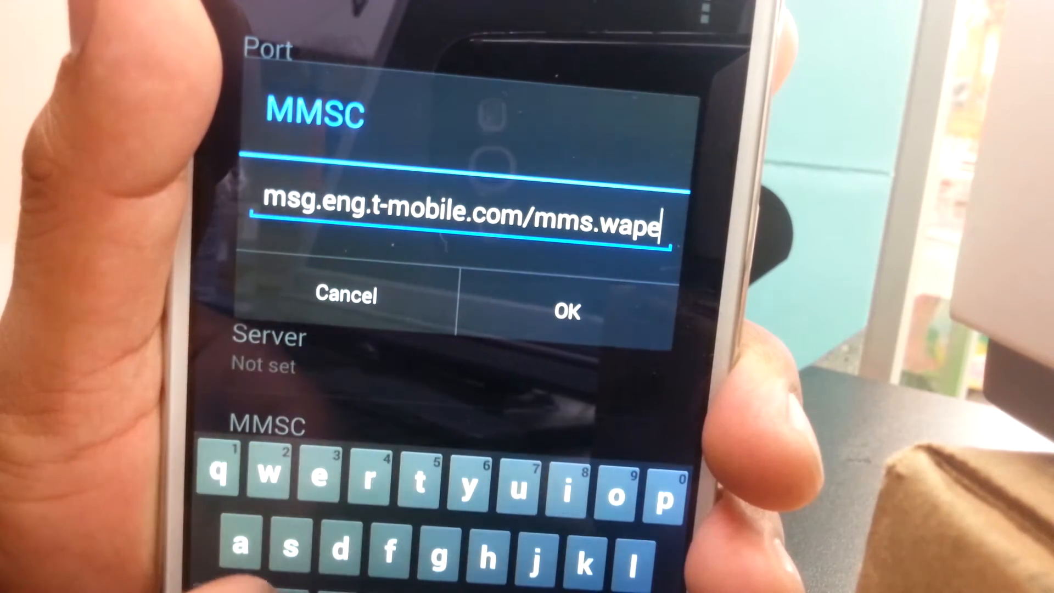
{"action": "type", "text": "n"}
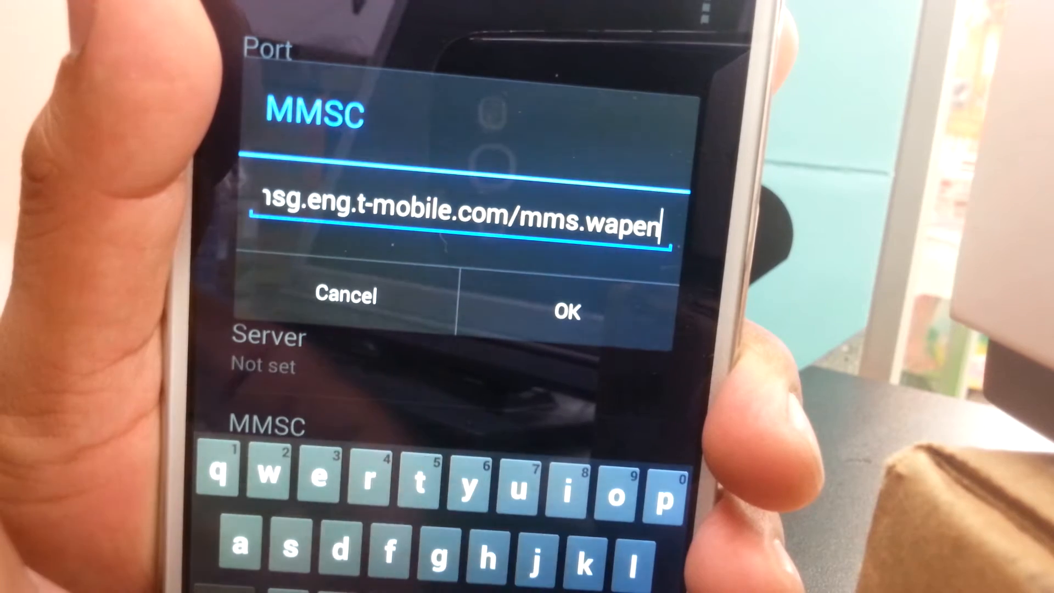
{"action": "type", "text": "c"}
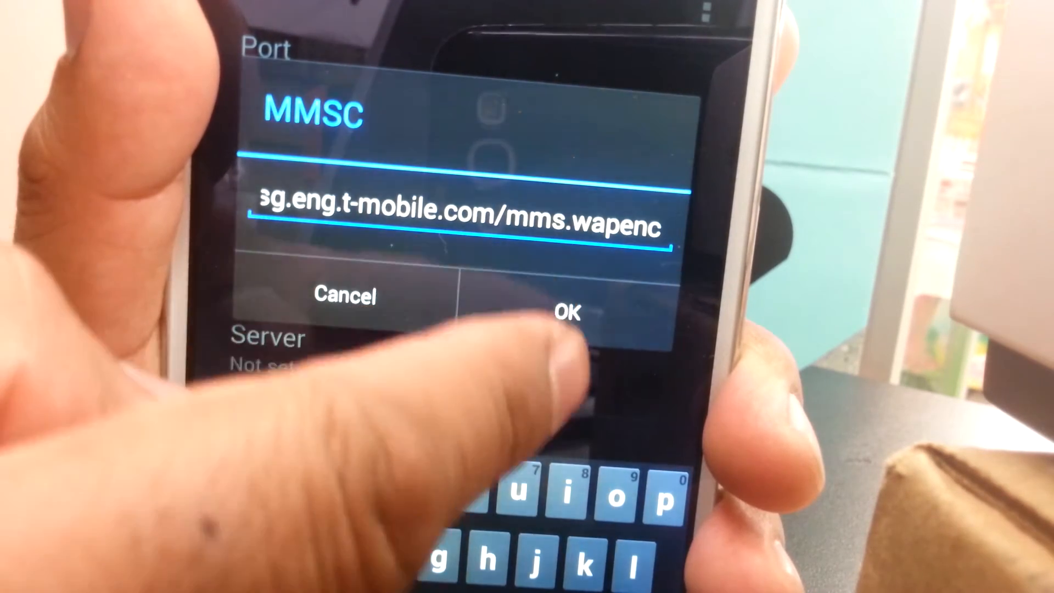
Confirm the MMSC address and scroll down to check MCC 310 and MNC 260
{"action": "left_click", "coordinate": [566, 312]}
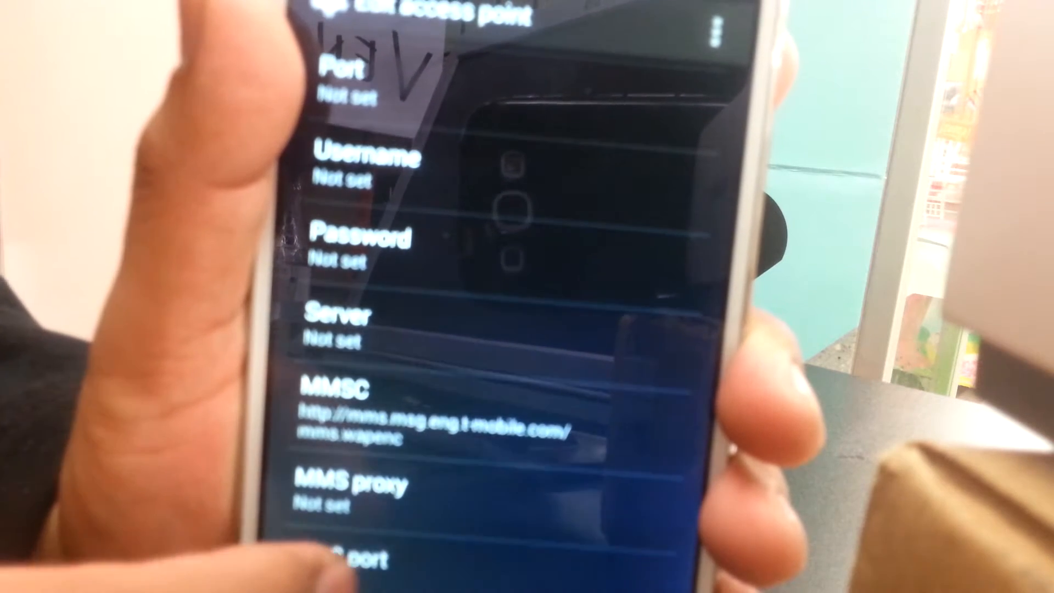
{"action": "scroll", "scroll_direction": "down", "scroll_amount": 3}
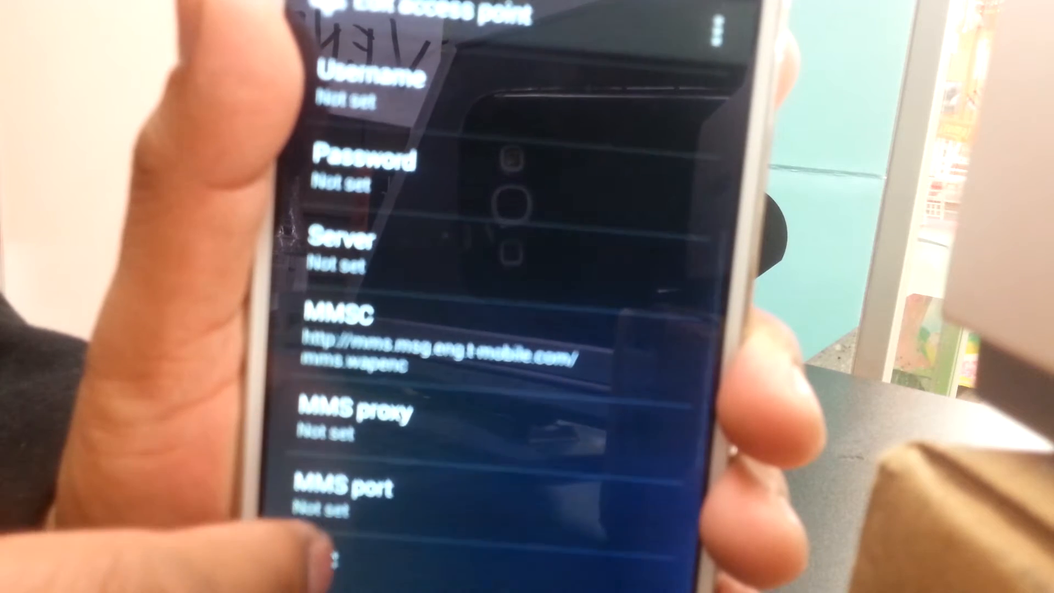
{"action": "scroll", "scroll_direction": "down", "scroll_amount": 3}
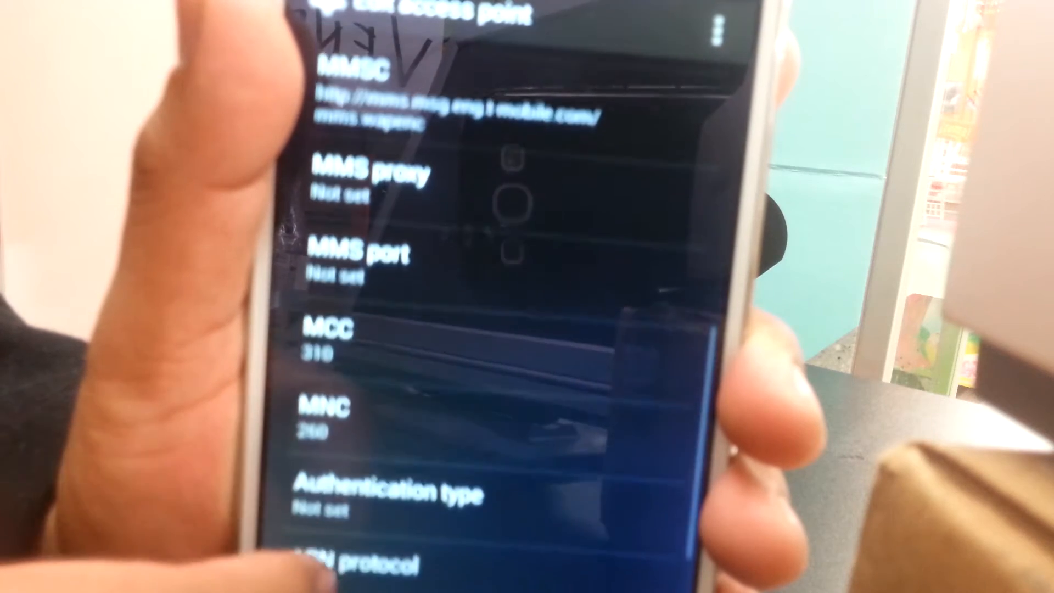
{"action": "scroll", "scroll_direction": "down", "scroll_amount": 3}
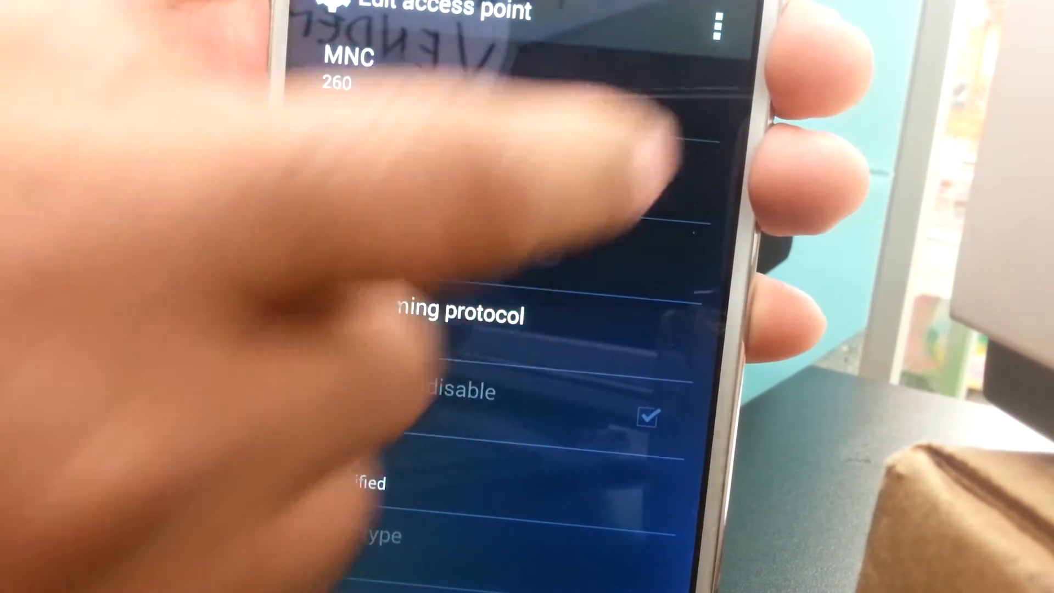
{"action": "left_click", "coordinate": [719, 24]}
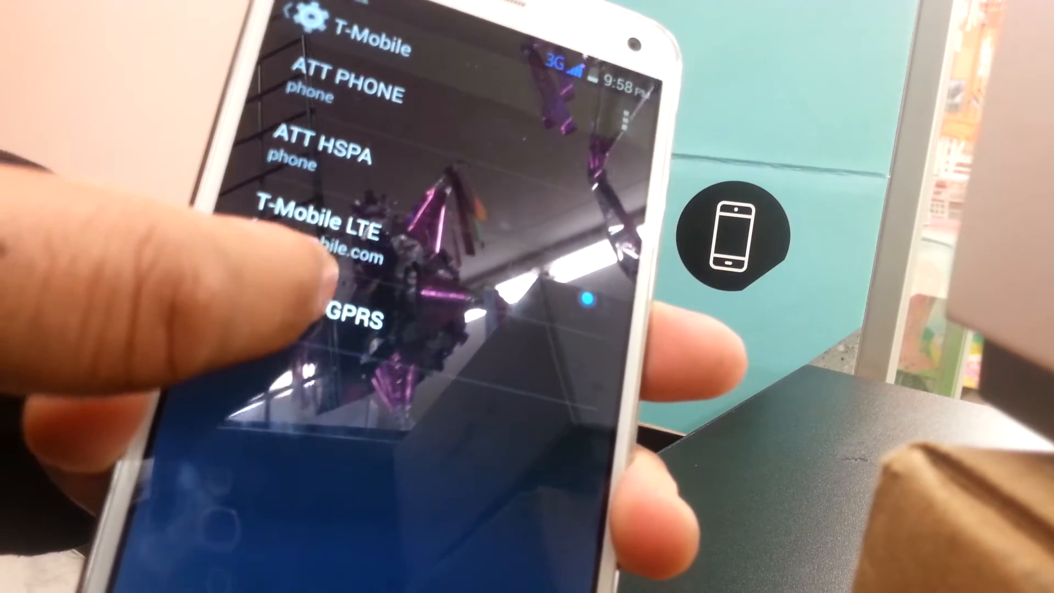
Open a T-Mobile access point from the list and scroll to check MNC 260 and IPv6/IPv4 protocols
{"action": "left_click", "coordinate": [336, 303]}
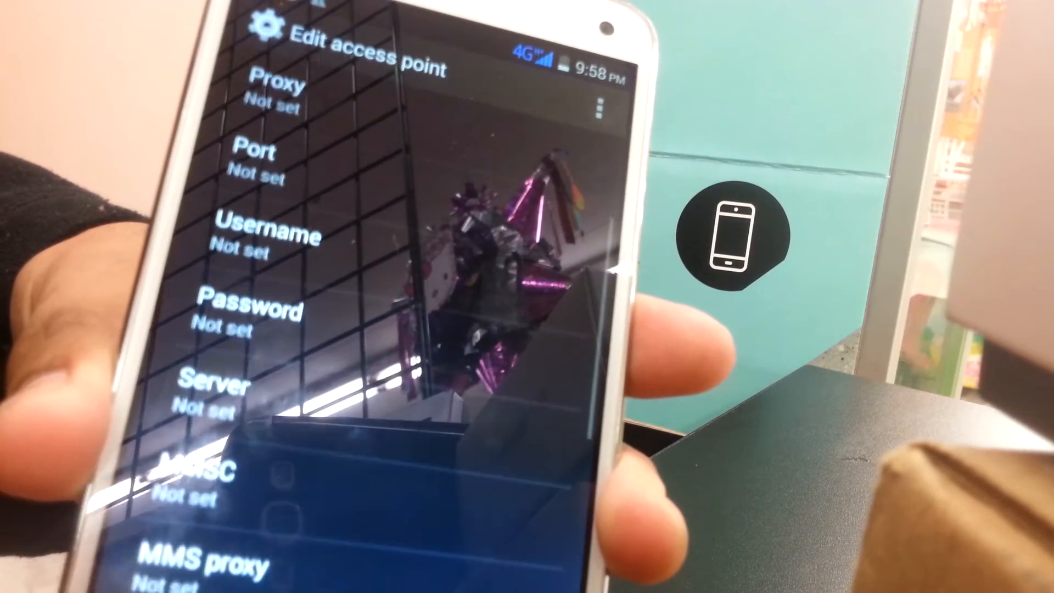
{"action": "scroll", "scroll_direction": "down", "scroll_amount": 3}
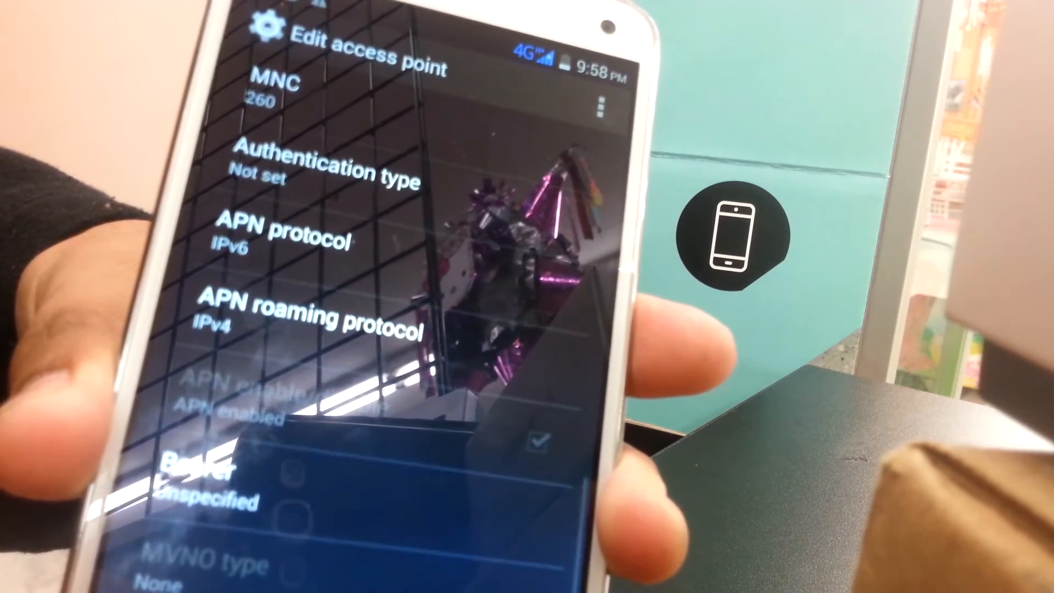